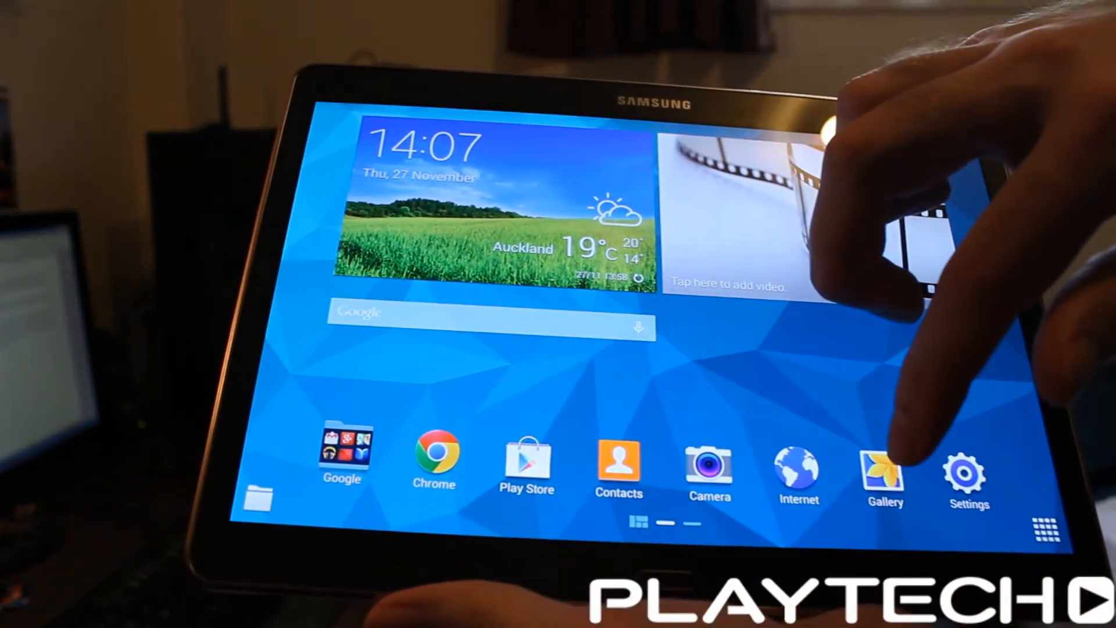
Step: Launch the Gallery app from the home screen dock to browse photos by date
left_click(884, 467)
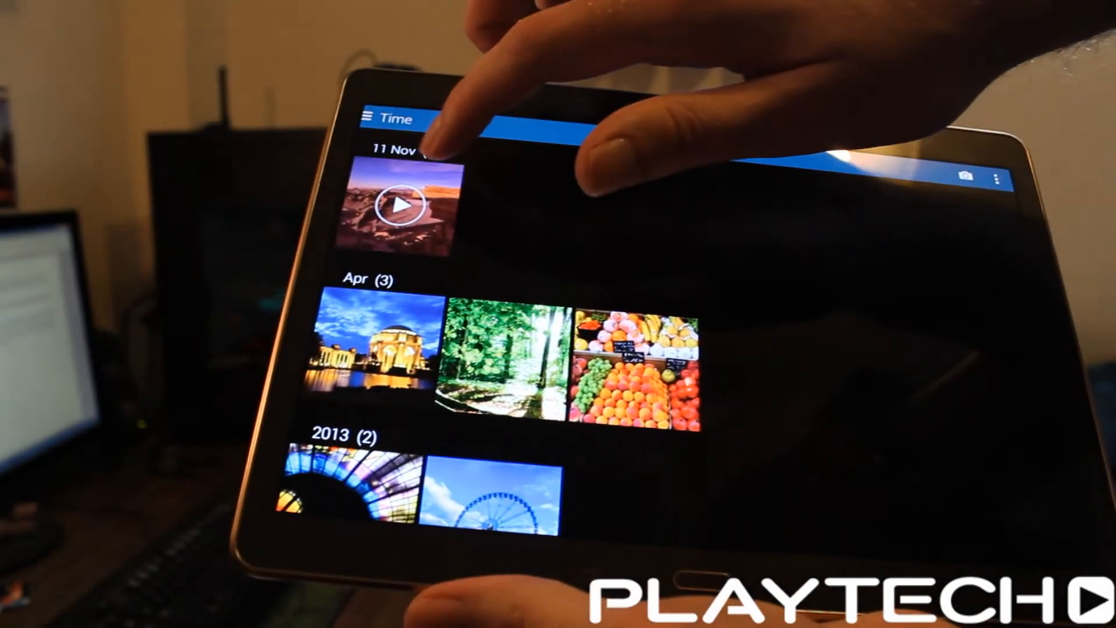